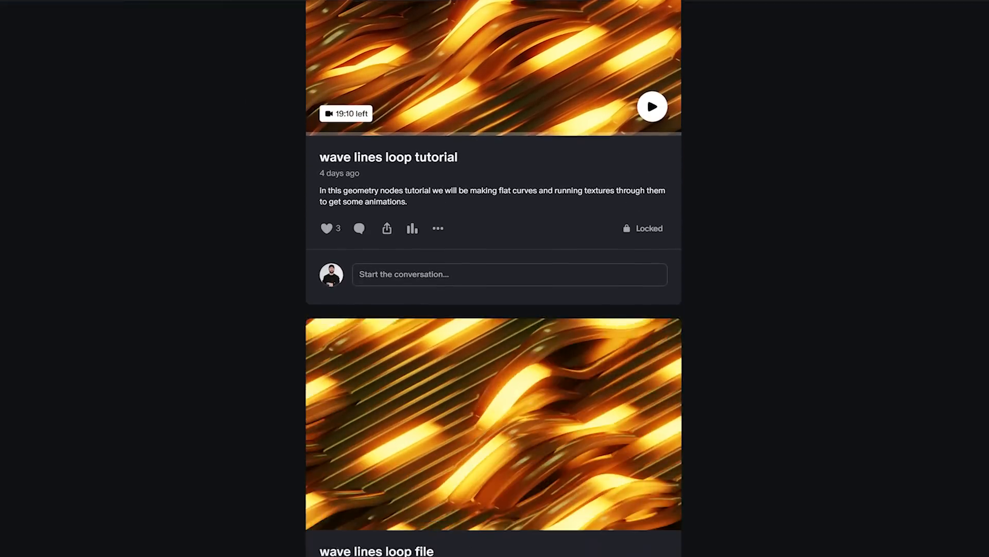
Show the geometry node tree beside the viewport and connect the Curve Line's Curve output
{"action": "scroll", "scroll_direction": "down", "scroll_amount": 3}
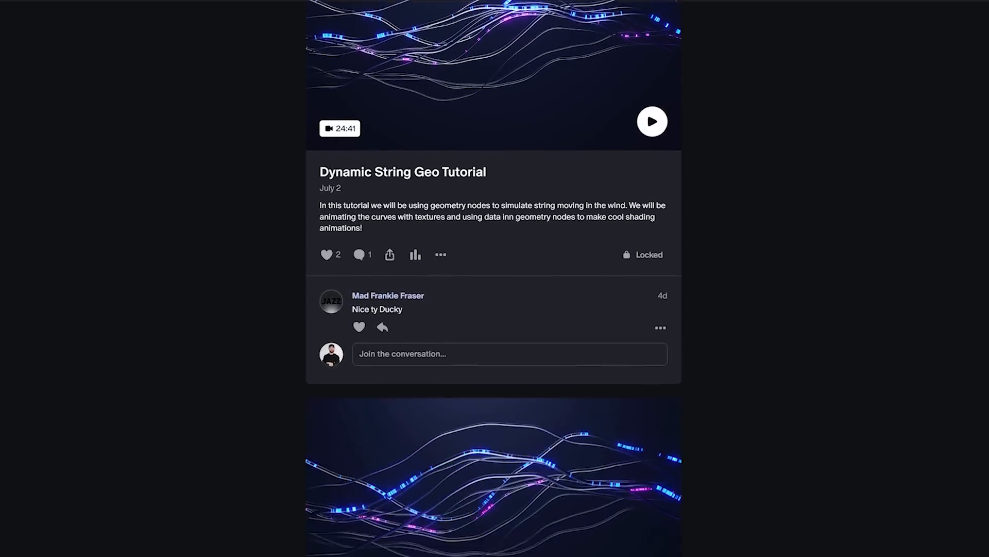
{"action": "scroll", "scroll_direction": "down", "scroll_amount": 3}
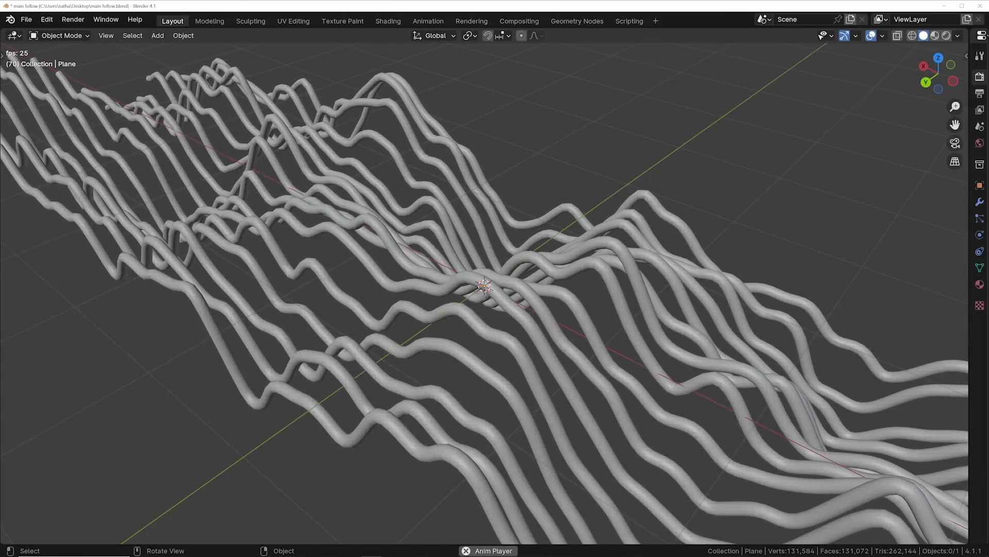
{"action": "left_click", "coordinate": [575, 21]}
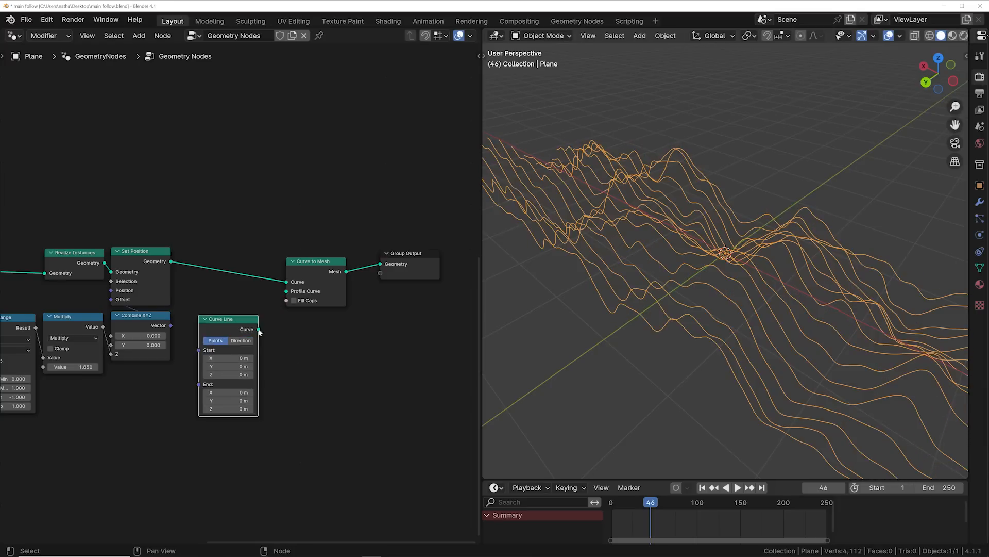
{"action": "left_click_drag", "start_coordinate": [227, 357], "coordinate": [236, 358]}
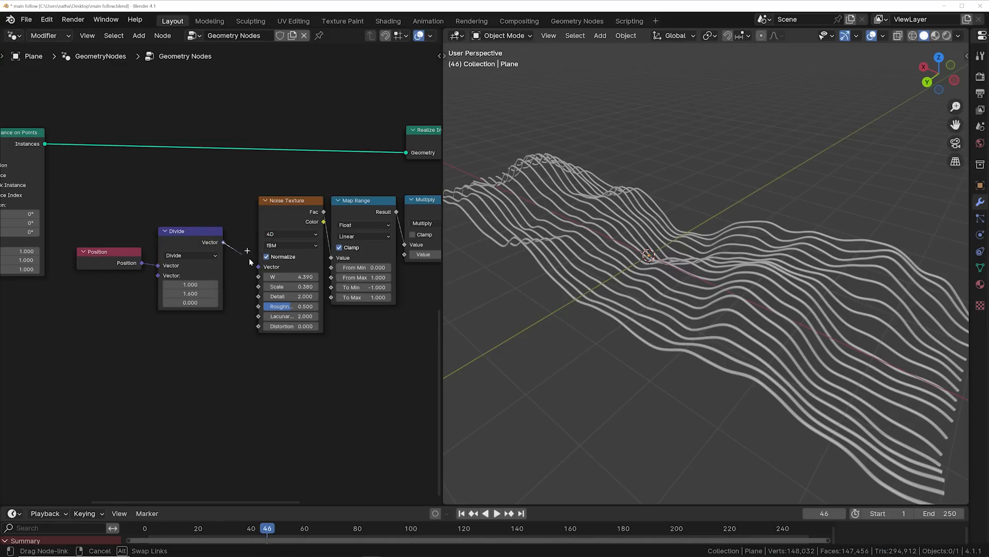
Link the Divide node's Vector into the Noise Texture Vector and adjust the Divide Y value
{"action": "left_click_drag", "start_coordinate": [190, 293], "coordinate": [186, 293]}
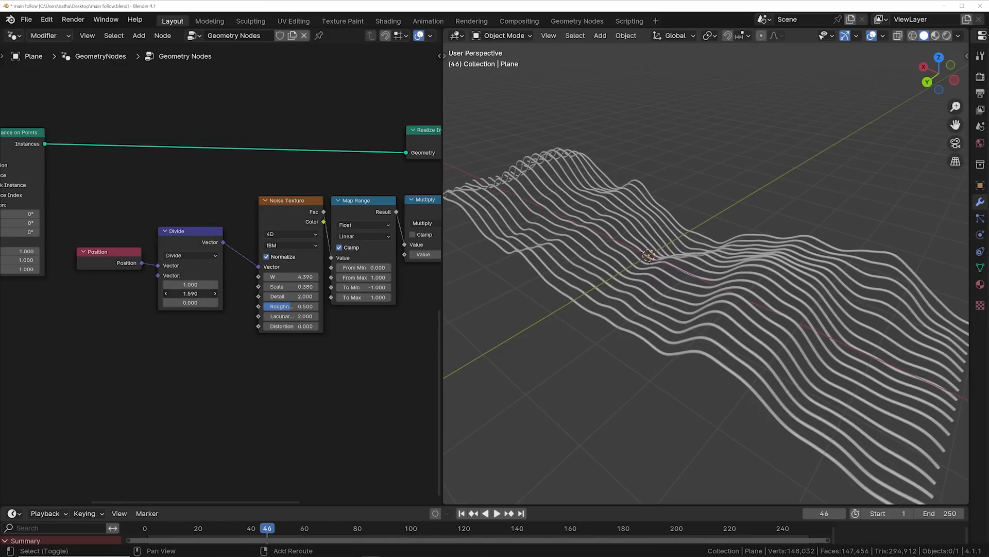
{"action": "left_click_drag", "start_coordinate": [190, 293], "coordinate": [164, 293]}
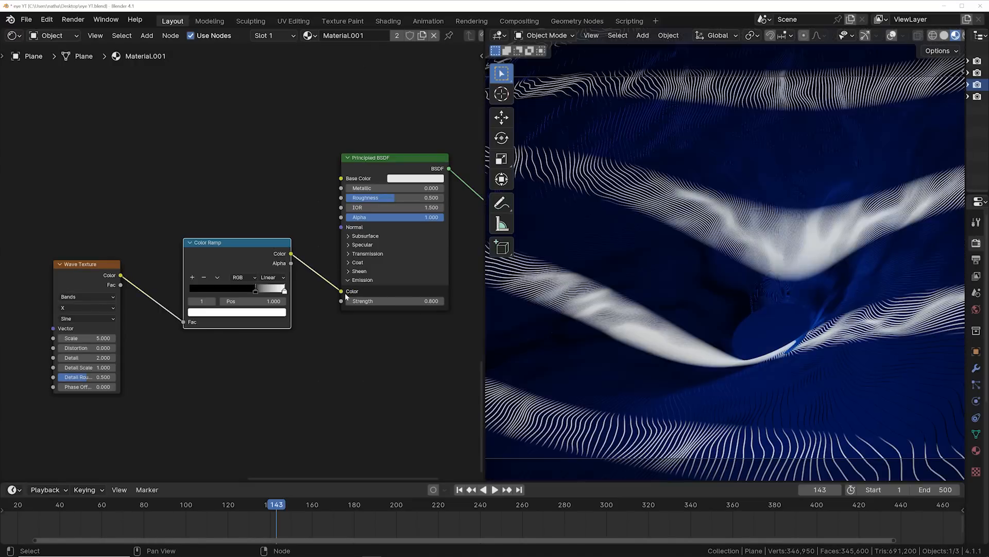
Drag the Wave Texture Phase Offset from 0 up to about 18.8
{"action": "left_click_drag", "start_coordinate": [86, 386], "coordinate": [101, 386]}
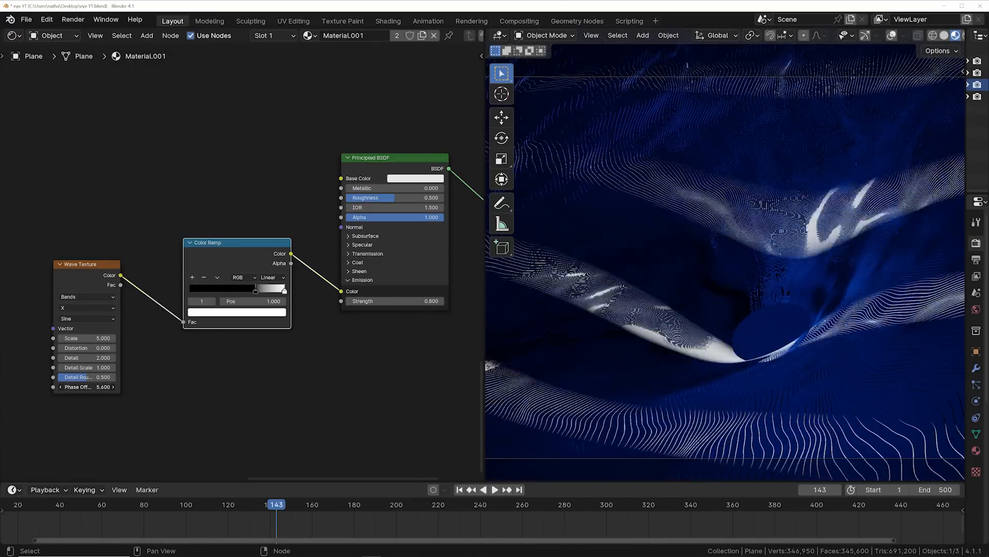
{"action": "left_click_drag", "start_coordinate": [86, 386], "coordinate": [86, 386]}
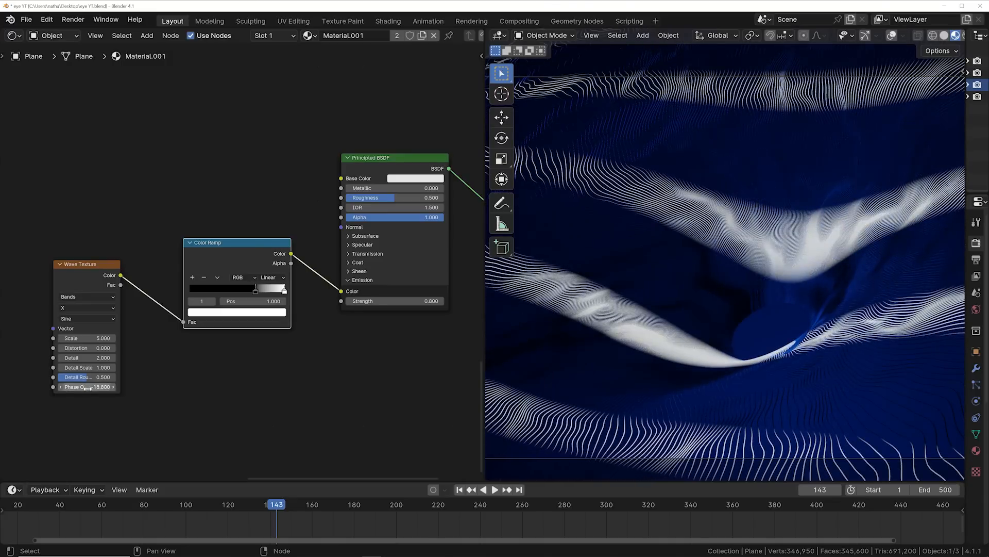
{"action": "left_click", "coordinate": [576, 20]}
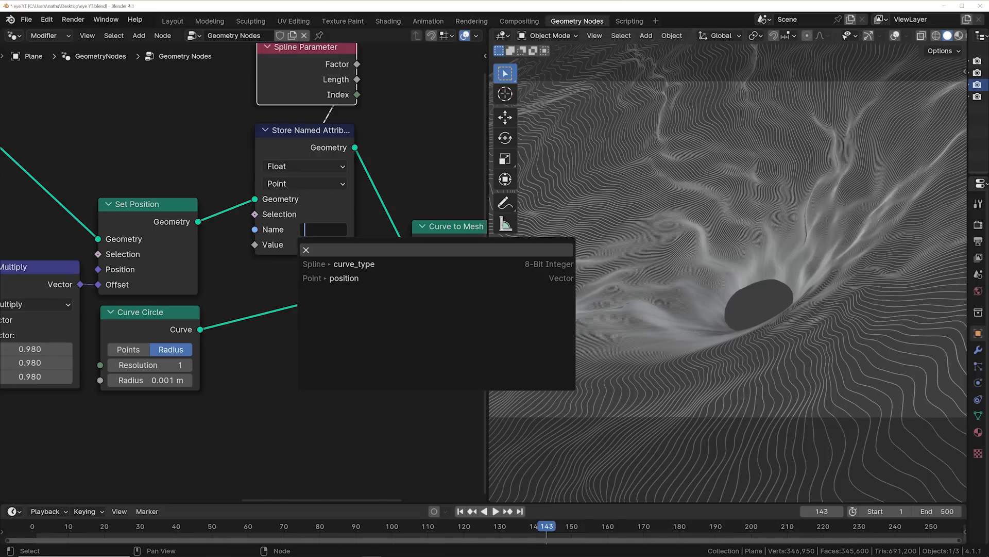
Enter 'wave' as the Store Named Attribute name and create the new attribute
{"action": "type", "text": "wave"}
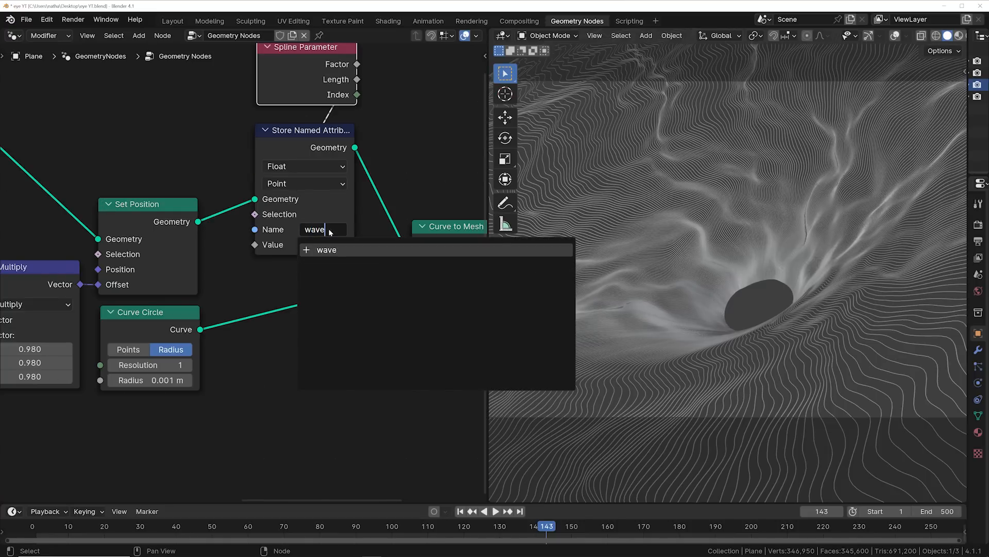
{"action": "left_click", "coordinate": [171, 20]}
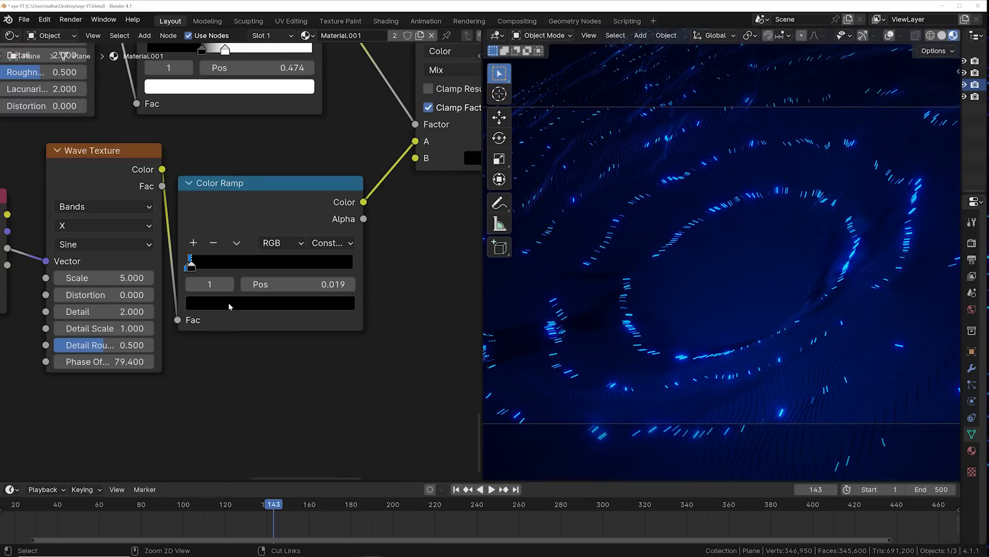
Set the Wave Texture's Color Ramp to Constant with its stop near 0.019
{"action": "left_click", "coordinate": [270, 303]}
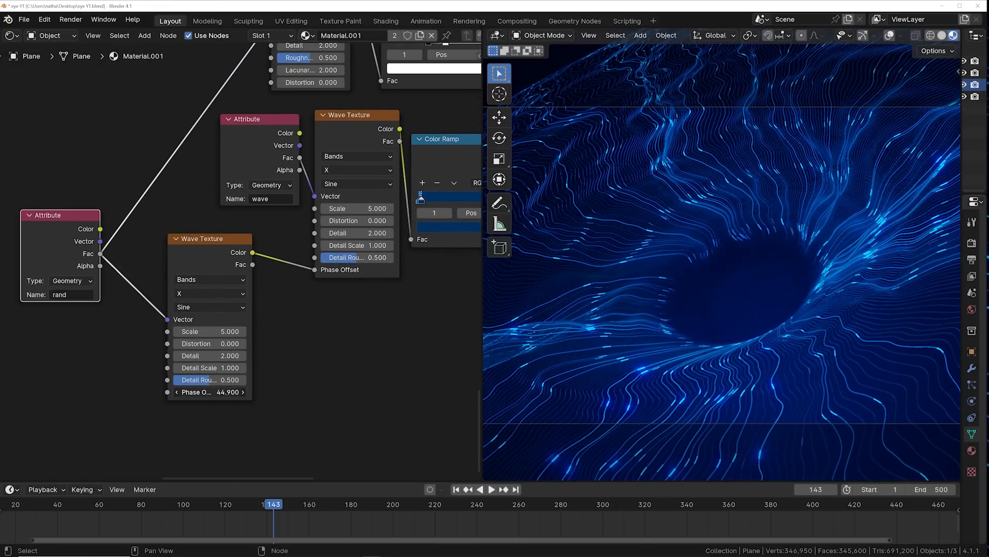
Insert an Add Math node between the second Wave Texture's Color and the first's Phase Offset
{"action": "left_click", "coordinate": [260, 272]}
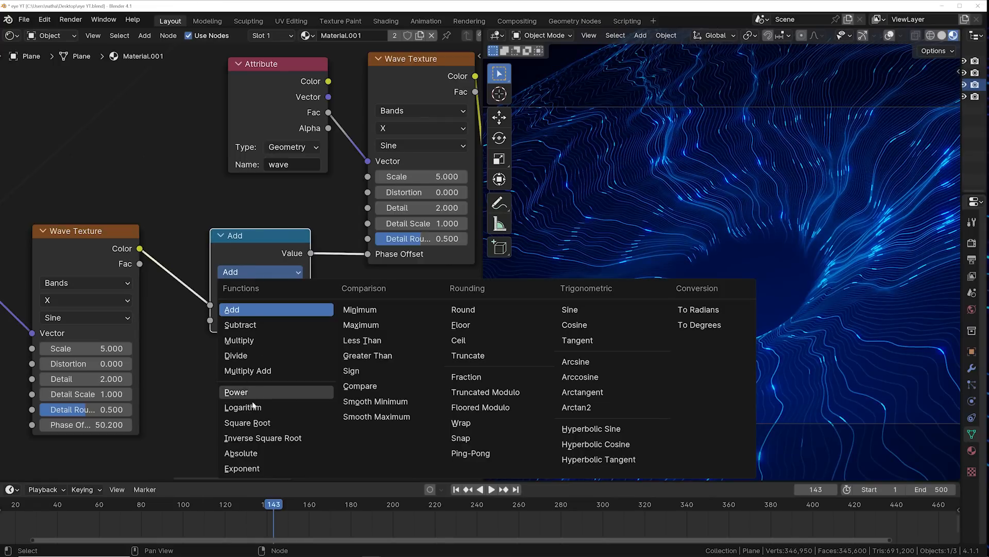
{"action": "left_click", "coordinate": [248, 371]}
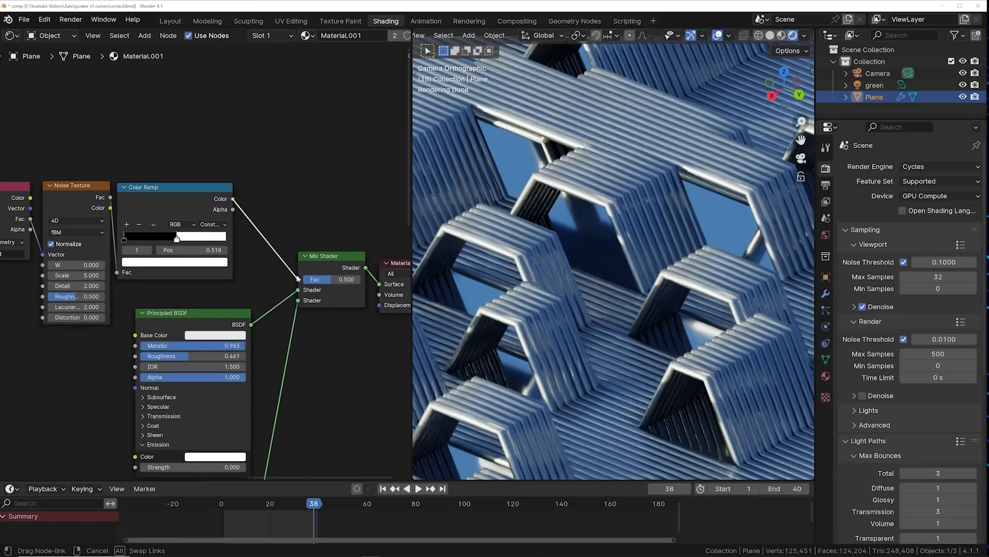
Move the hexagon material's Color Ramp white stop from about 0.43 to 0.634
{"action": "left_click_drag", "start_coordinate": [177, 236], "coordinate": [163, 236]}
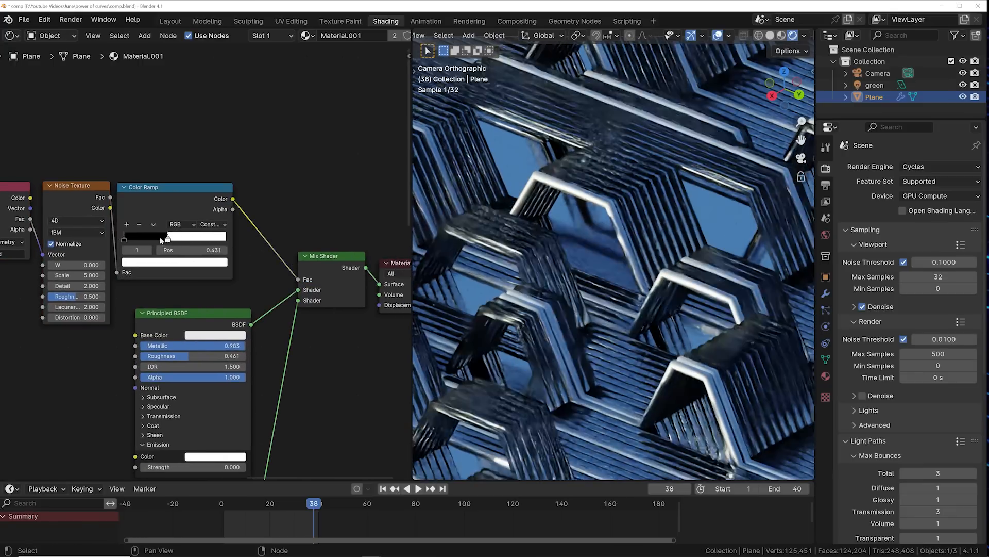
{"action": "left_click_drag", "start_coordinate": [165, 236], "coordinate": [191, 236]}
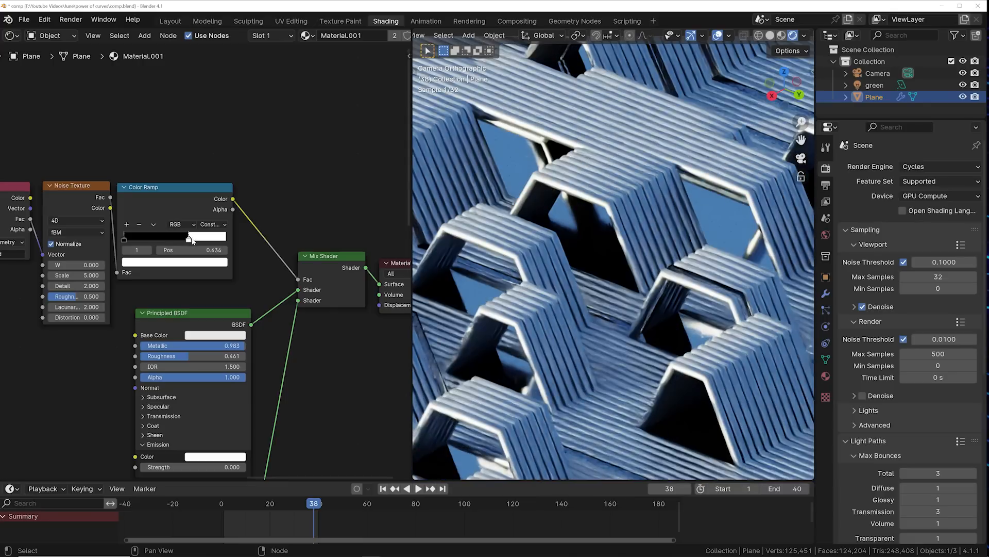